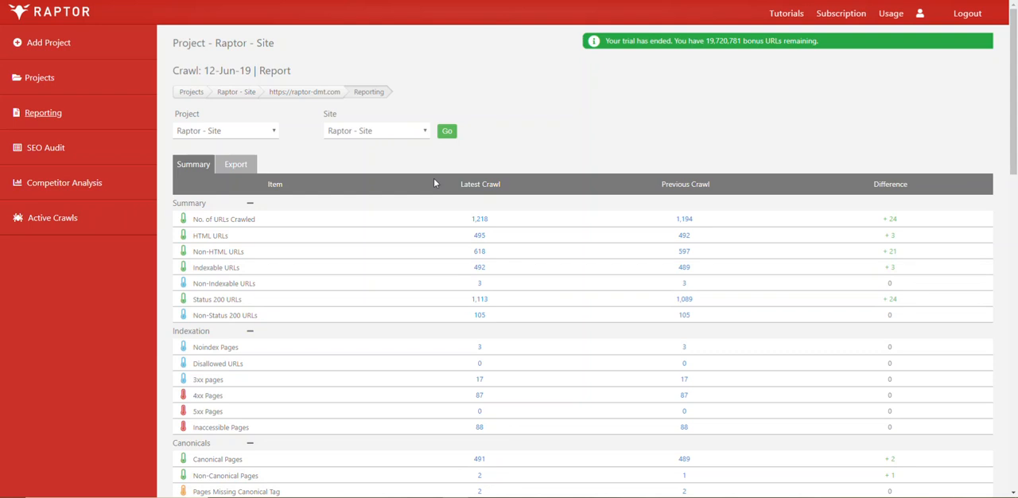
mouse_move(496, 172)
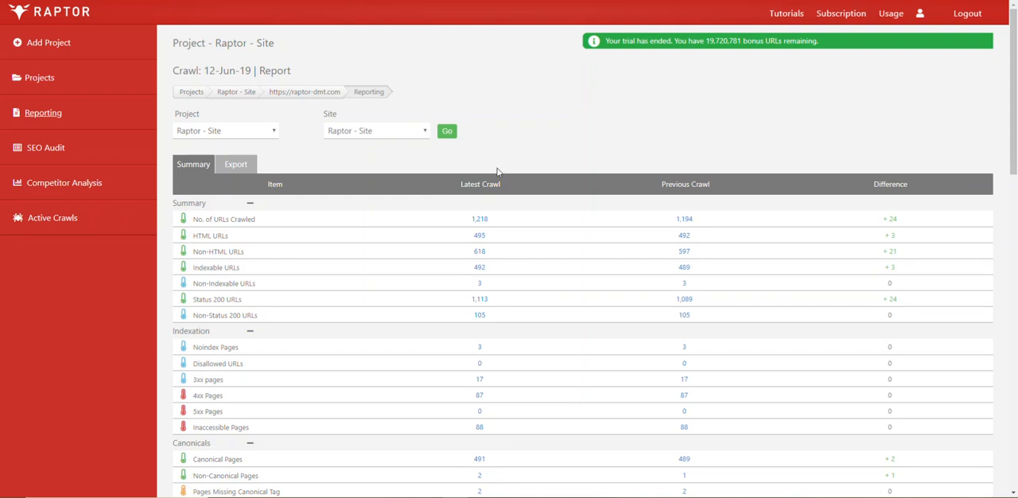
mouse_move(226, 385)
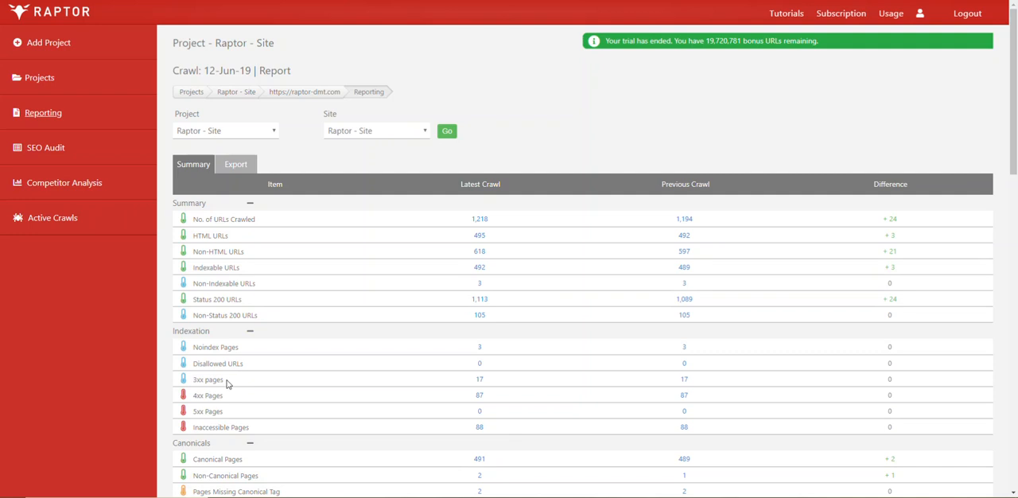
mouse_move(239, 382)
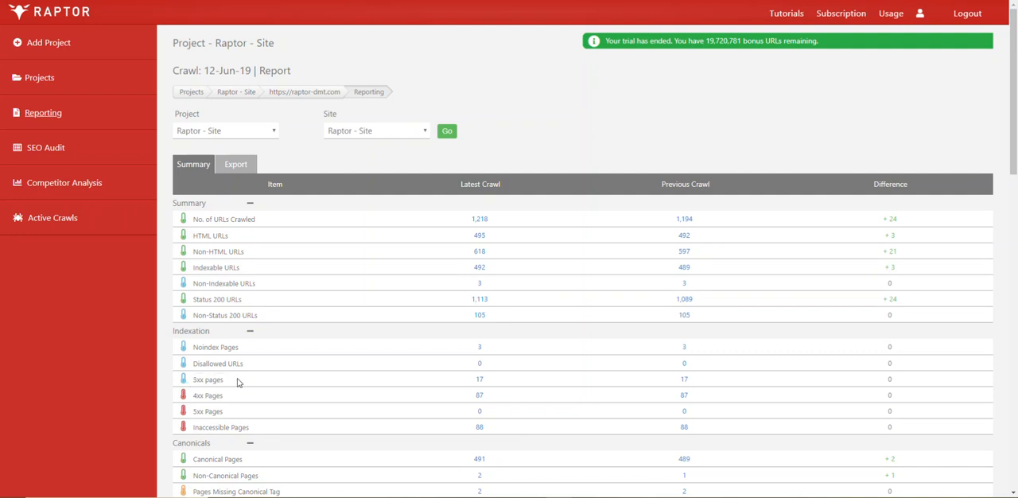
mouse_move(202, 200)
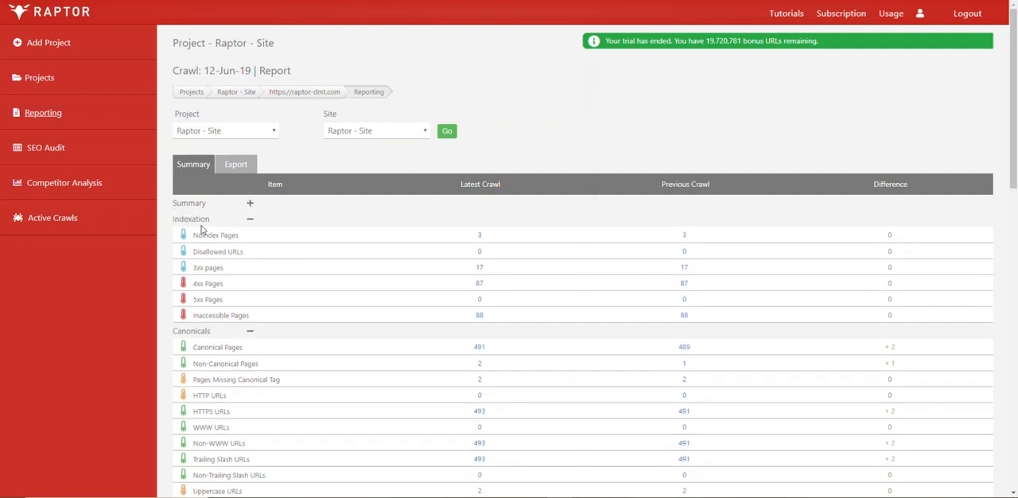
mouse_move(231, 232)
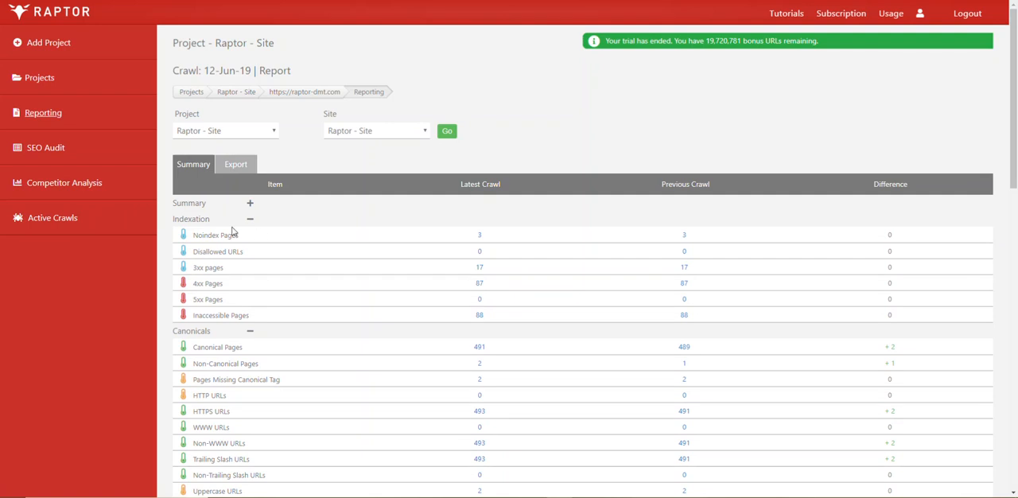
mouse_move(245, 264)
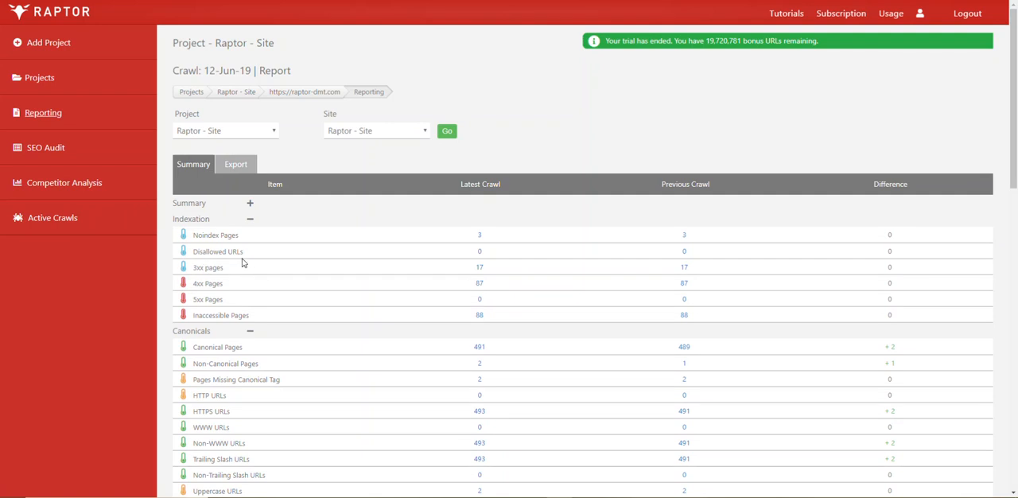
mouse_move(204, 320)
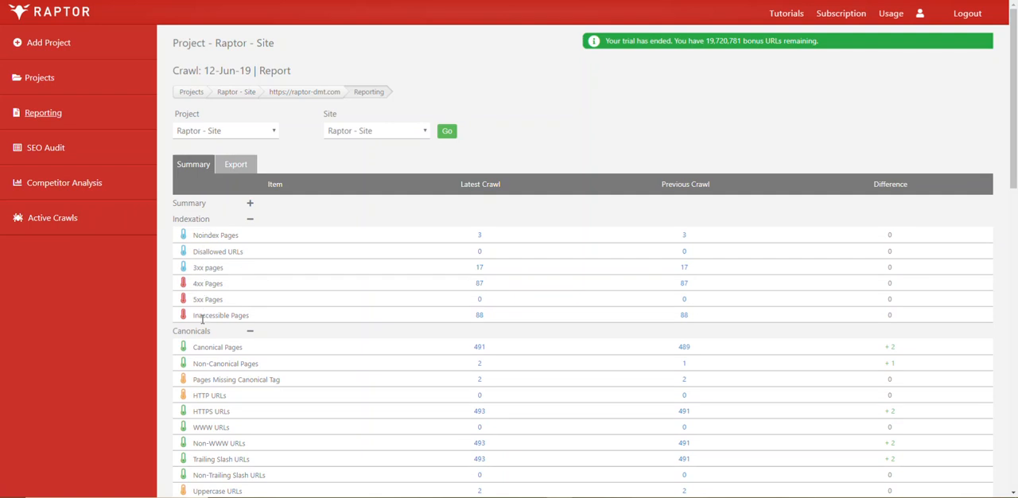
mouse_move(213, 267)
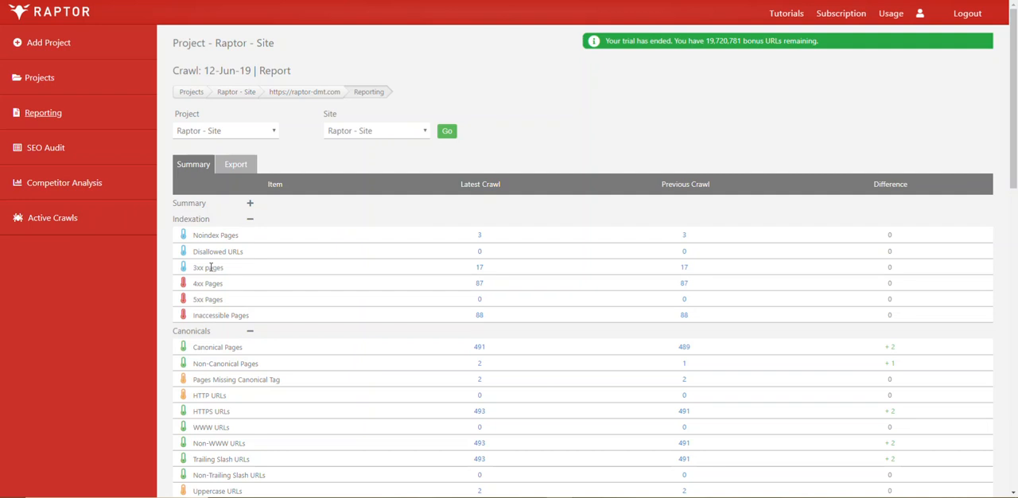
mouse_move(210, 269)
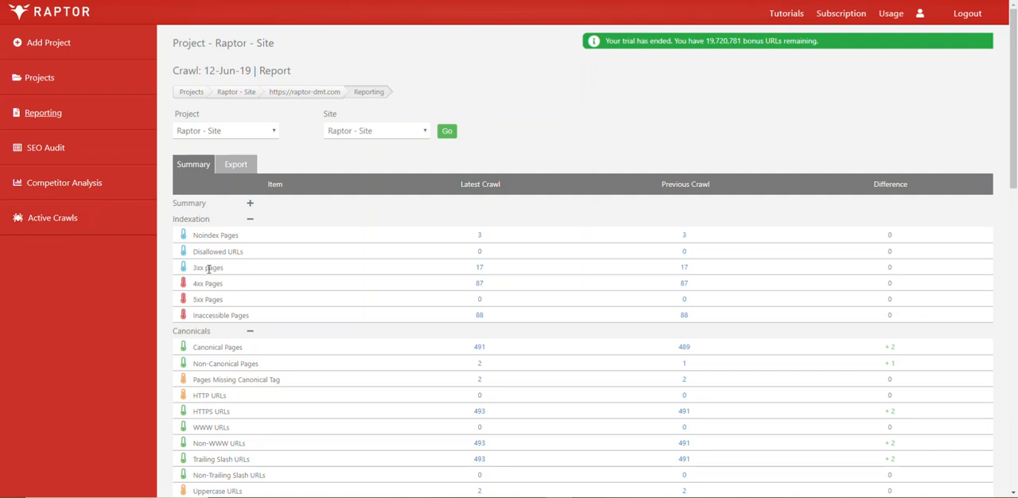
mouse_move(208, 269)
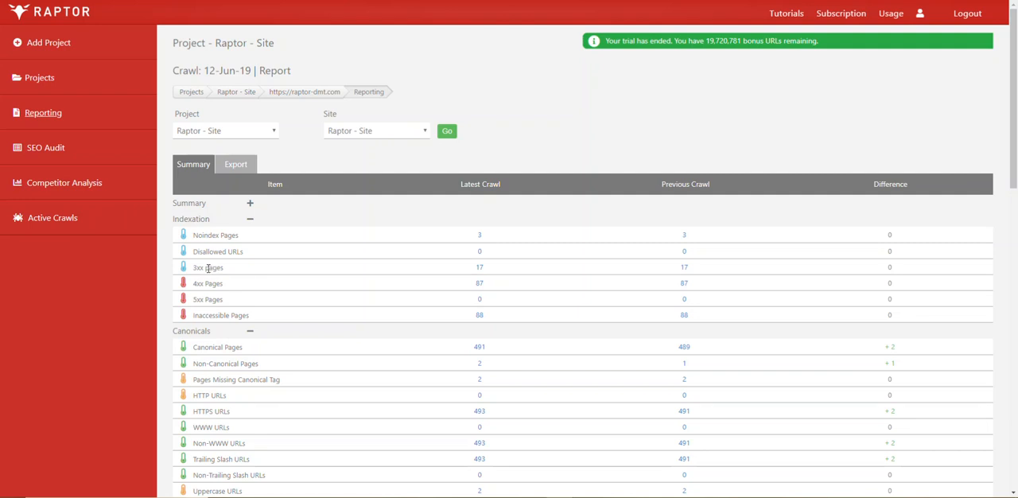
mouse_move(210, 267)
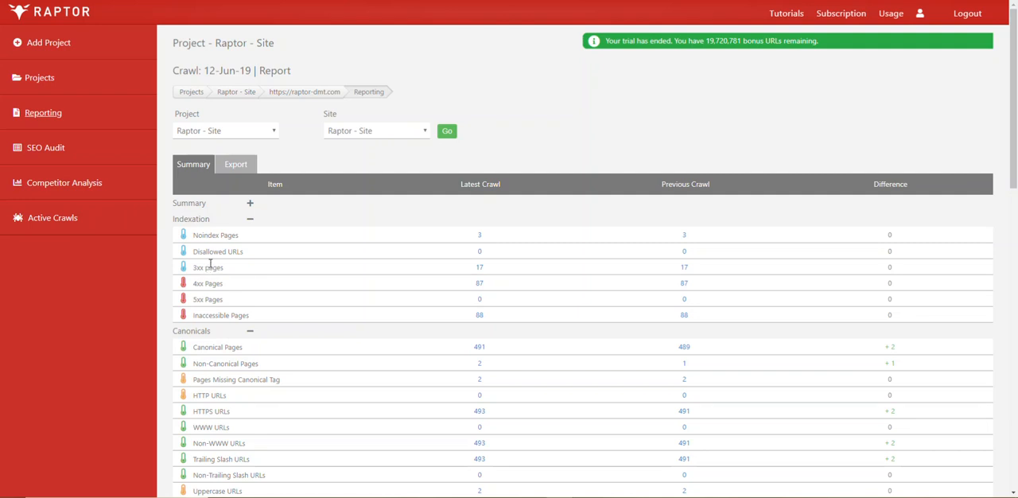
mouse_move(210, 266)
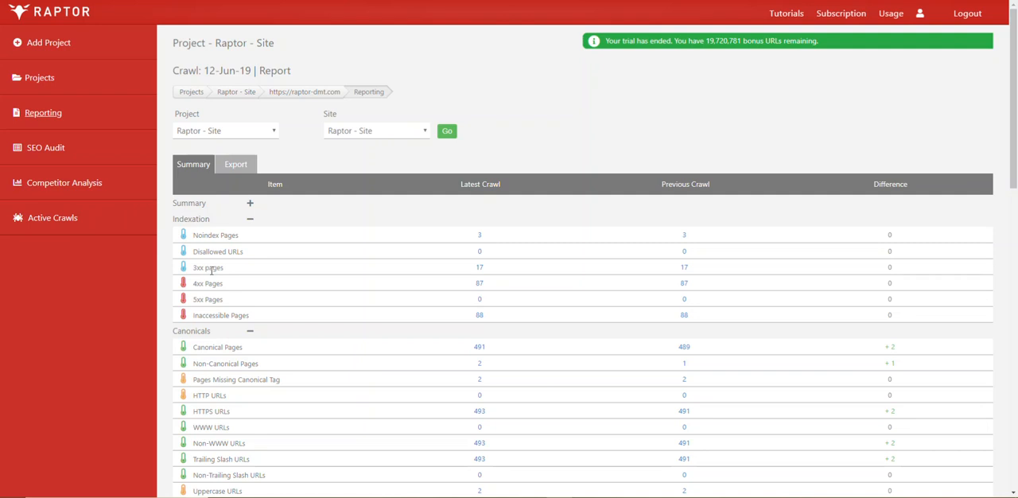
mouse_move(210, 269)
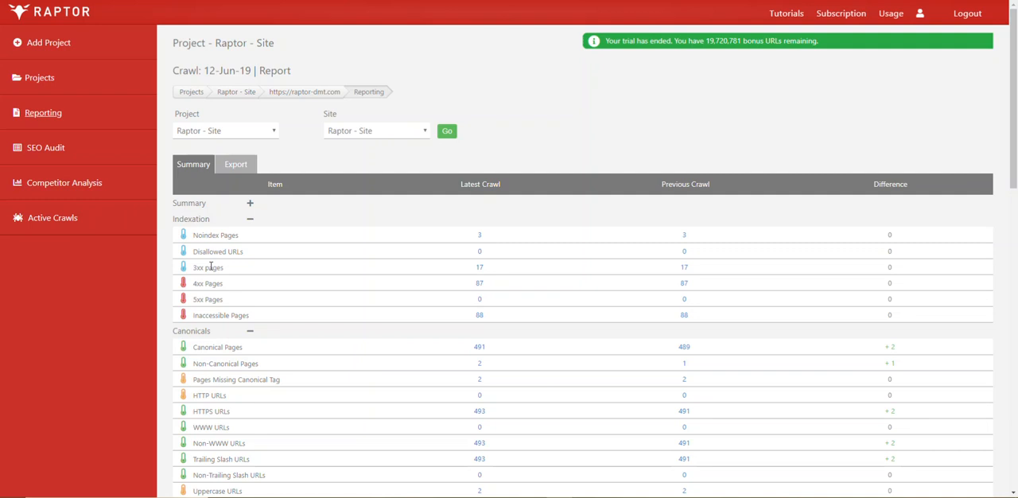
mouse_move(213, 263)
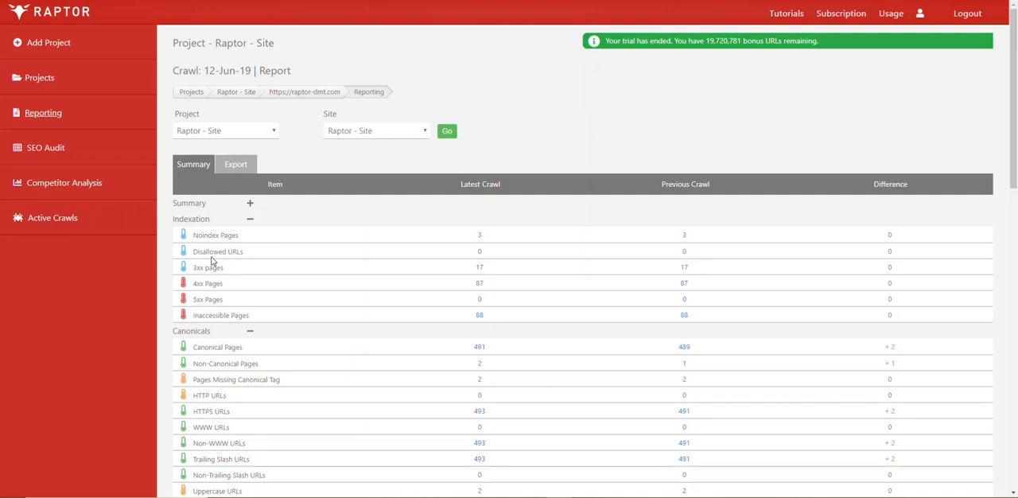
mouse_move(547, 356)
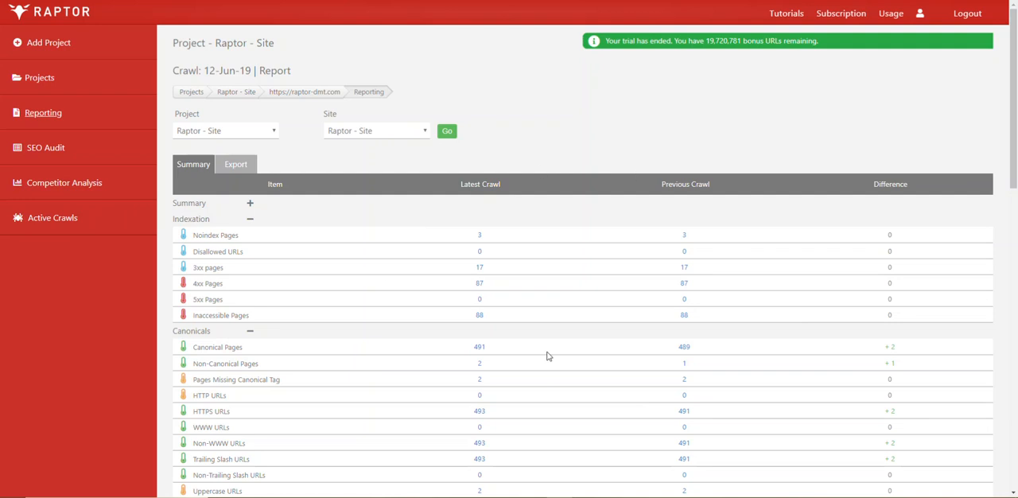
mouse_move(216, 277)
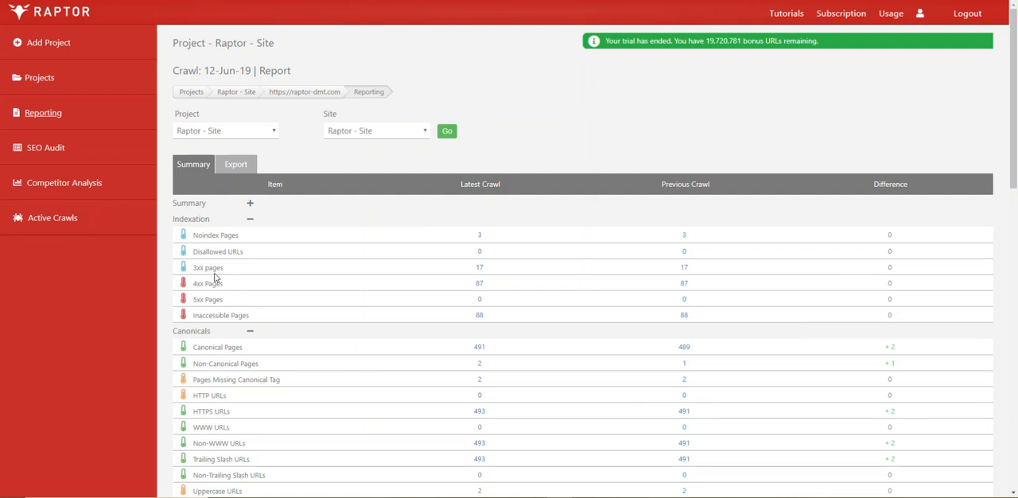
double_click(207, 267)
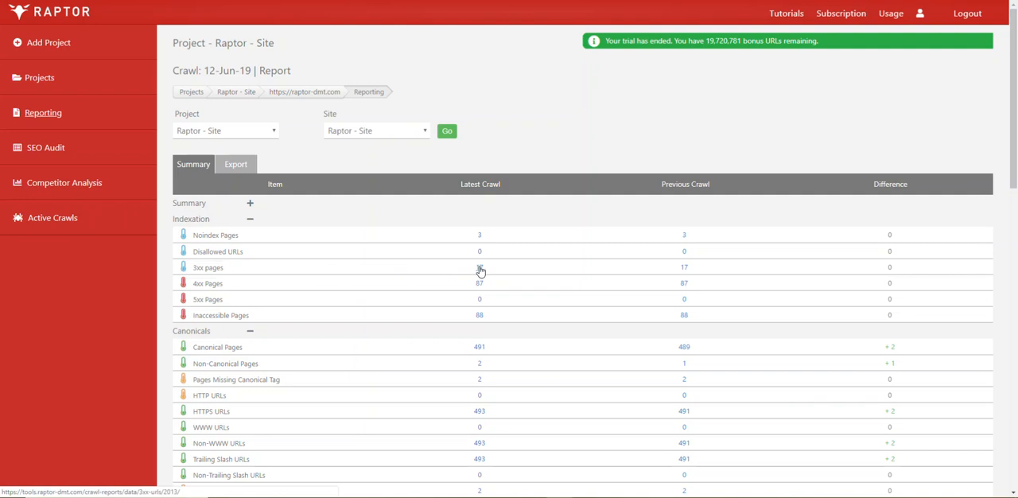
mouse_move(535, 266)
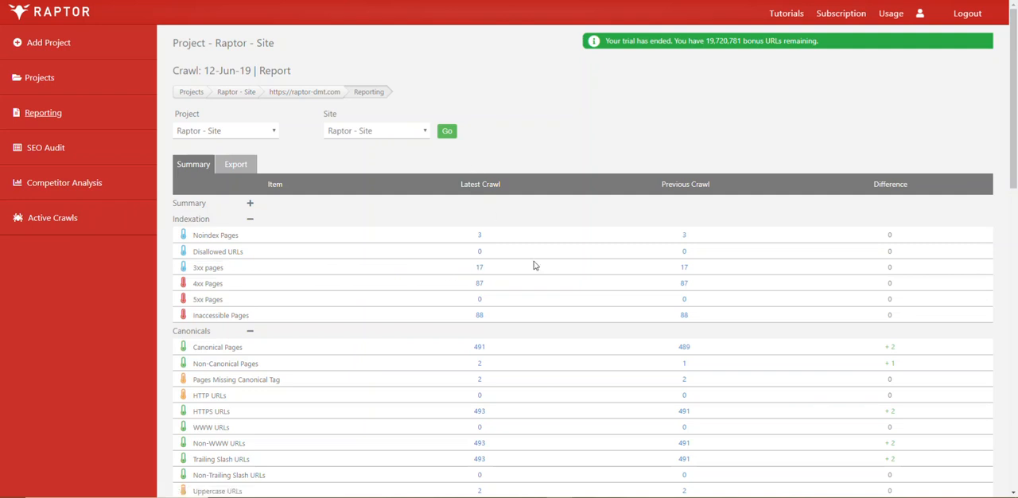
mouse_move(869, 214)
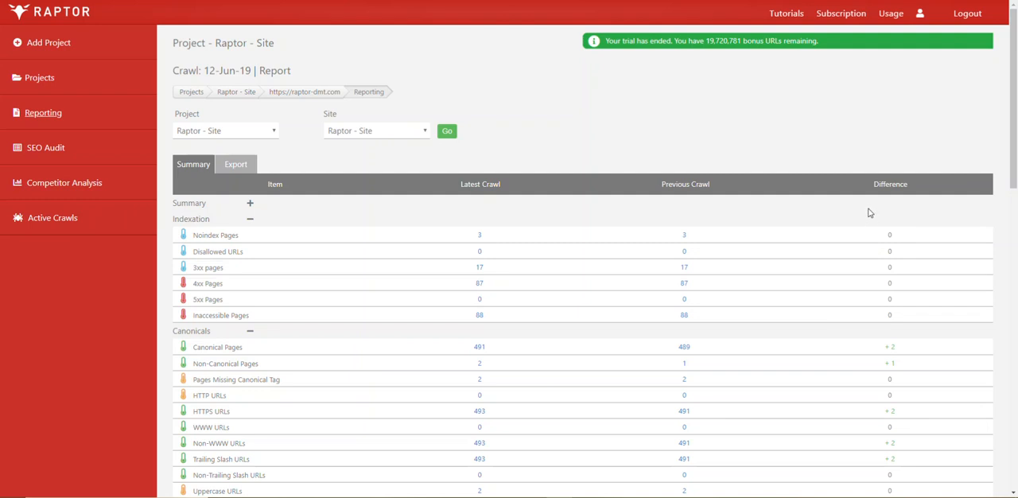
mouse_move(474, 272)
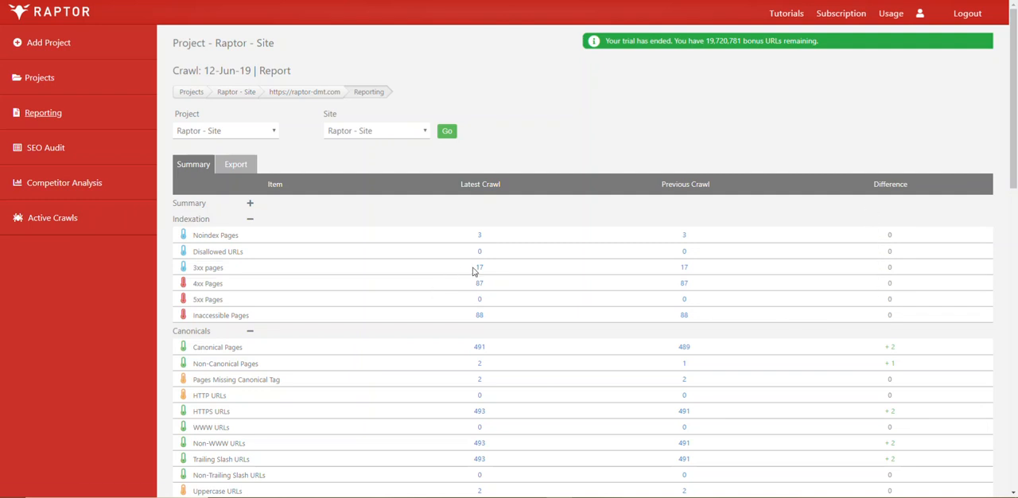
left_click(479, 267)
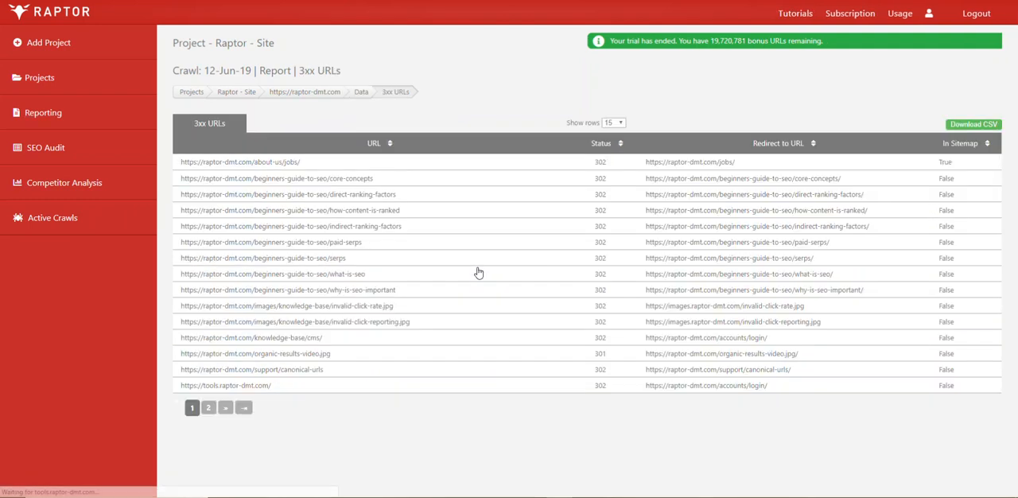
mouse_move(560, 204)
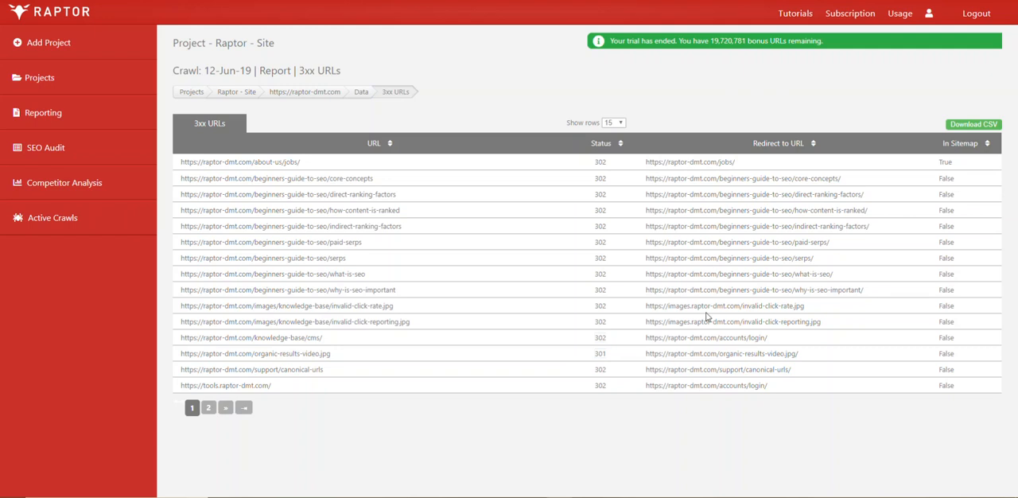
mouse_move(869, 323)
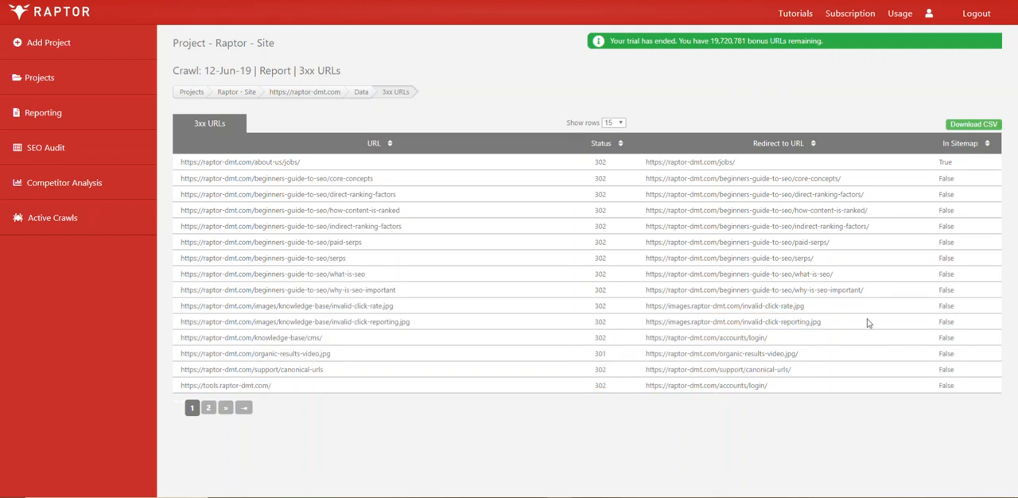
mouse_move(950, 225)
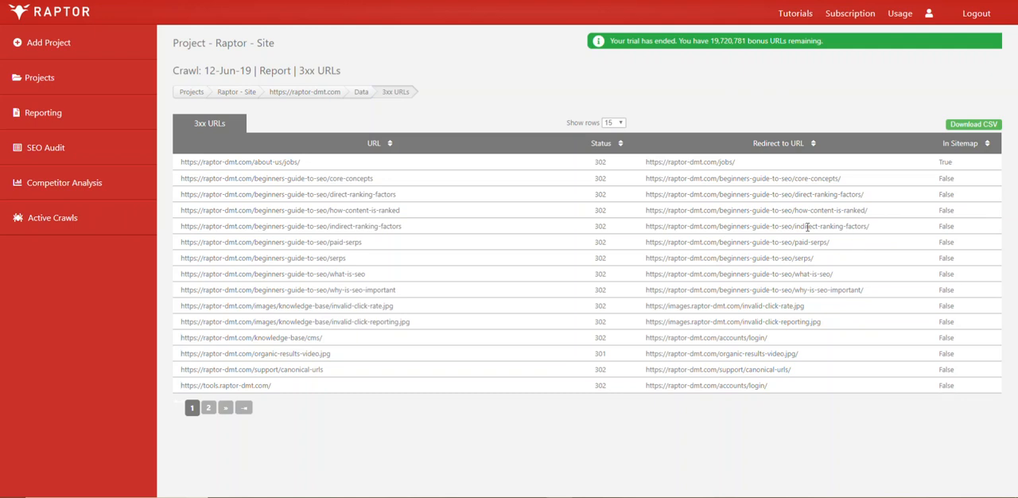
mouse_move(845, 245)
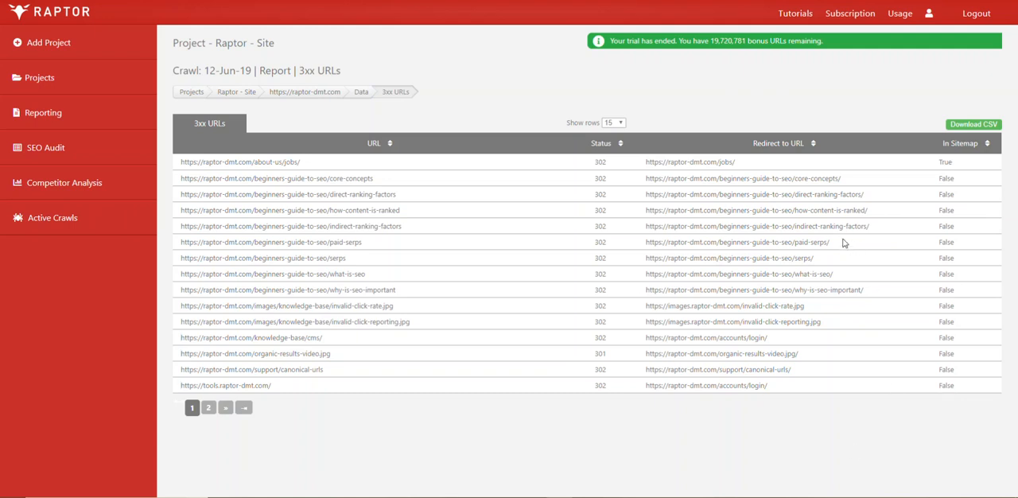
mouse_move(829, 239)
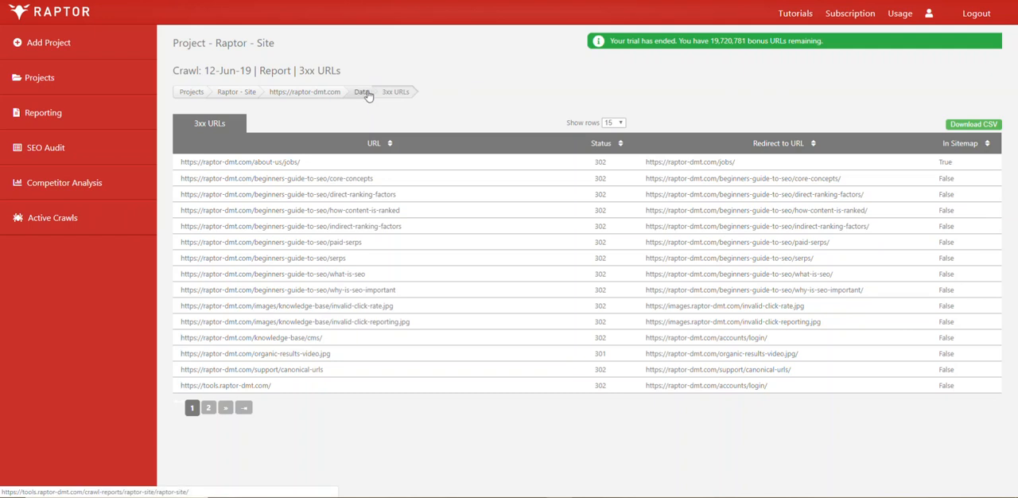
left_click(363, 92)
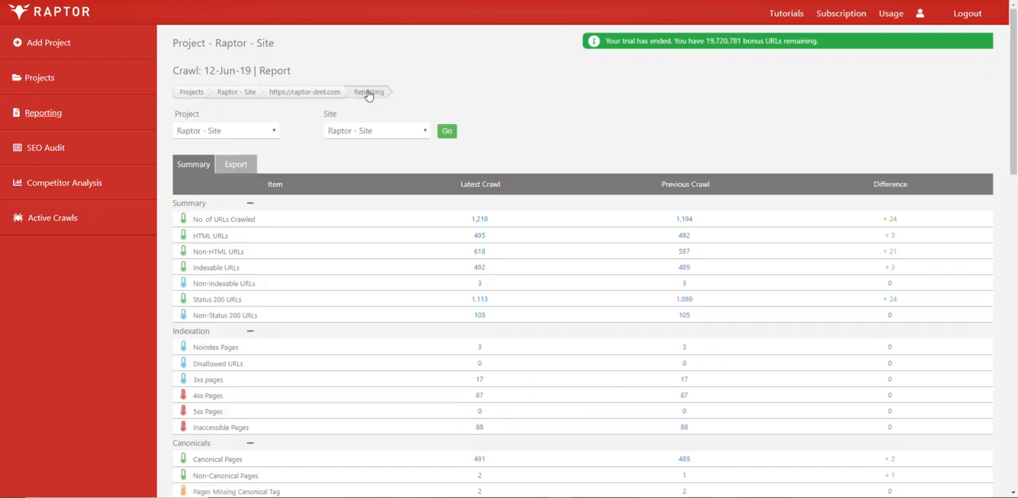
mouse_move(404, 391)
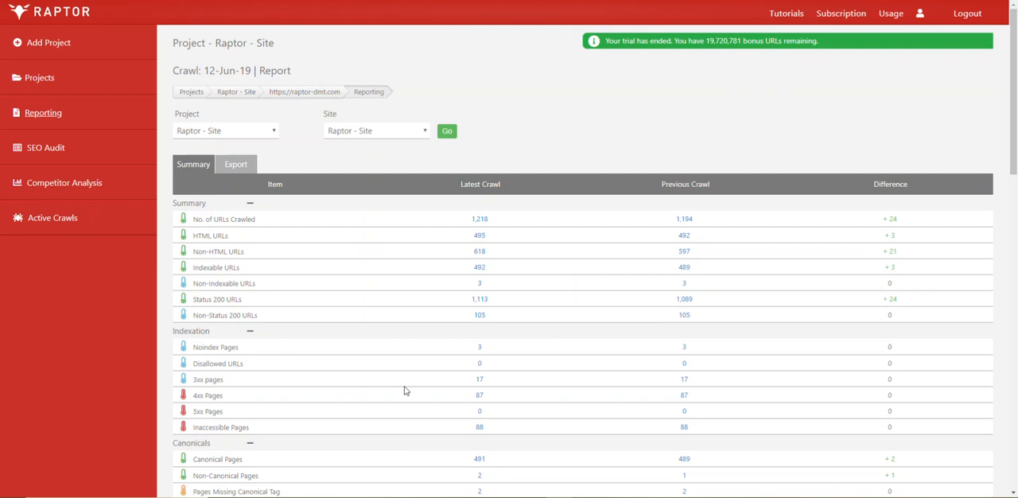
mouse_move(484, 363)
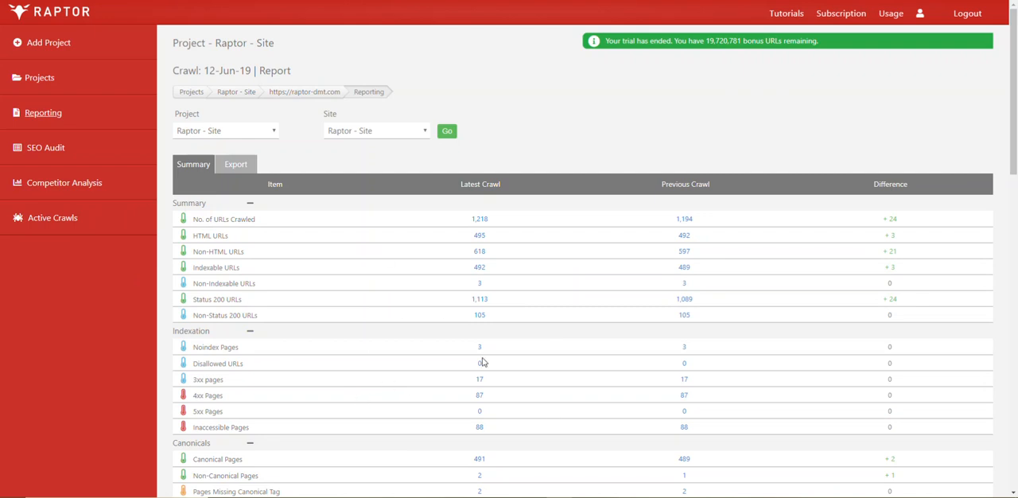
mouse_move(509, 336)
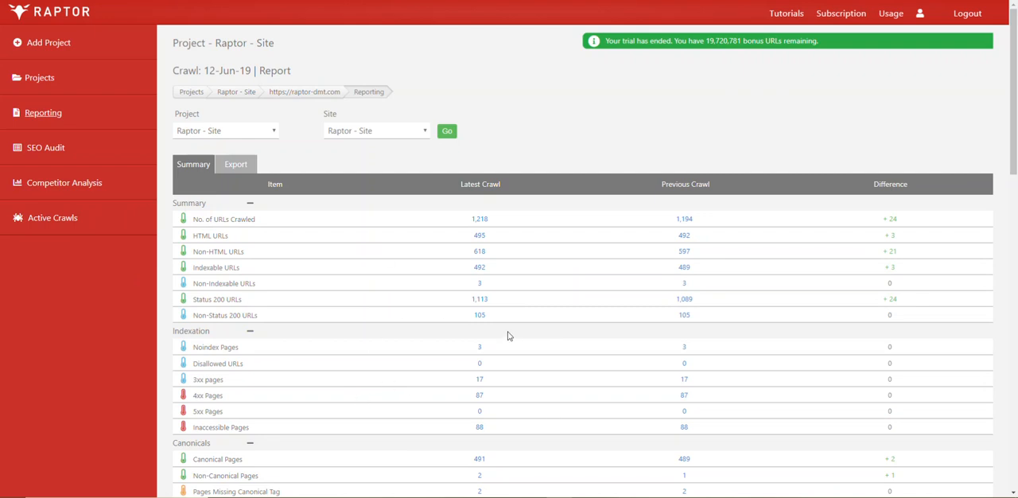
mouse_move(267, 391)
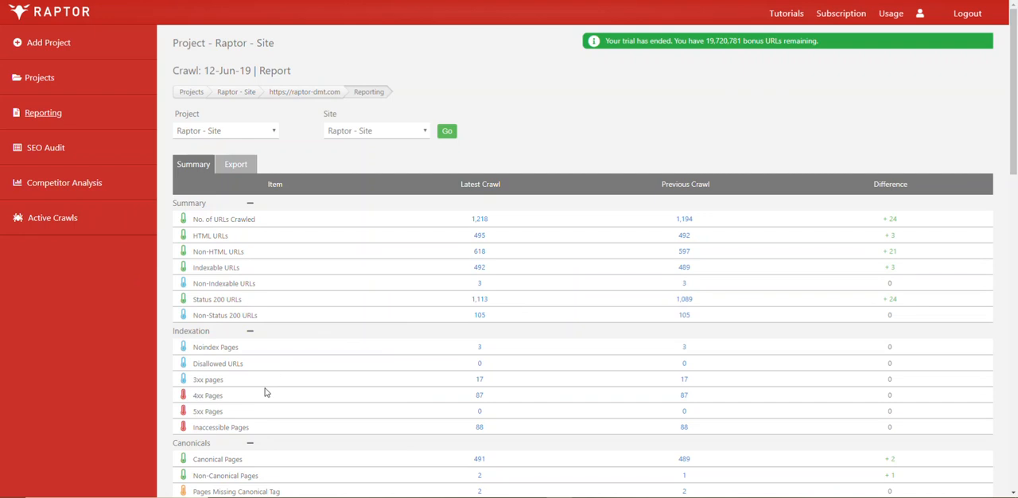